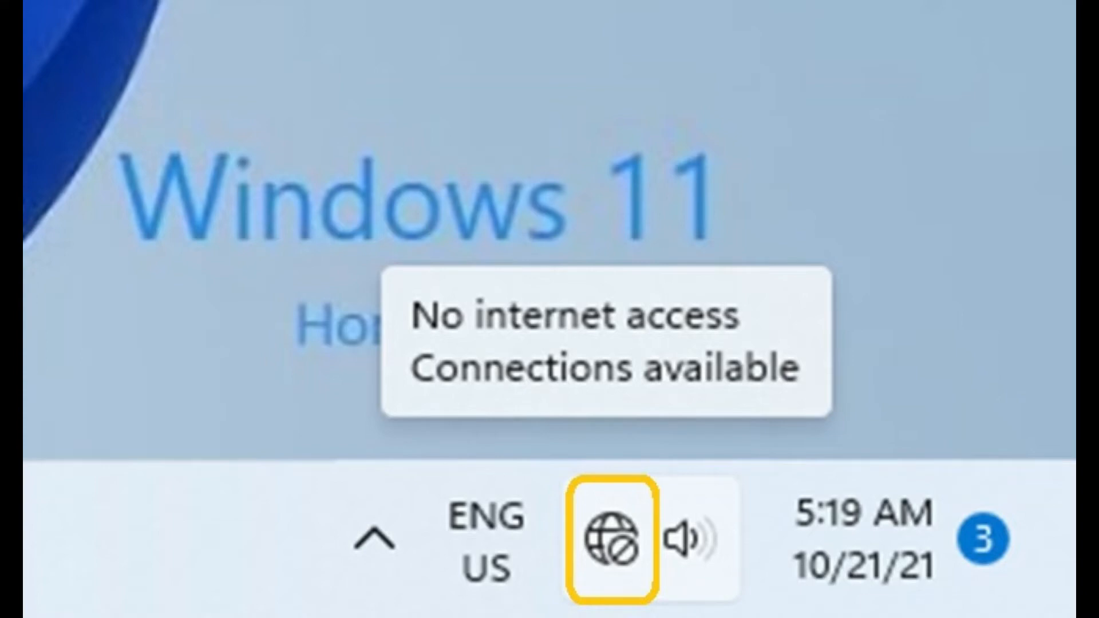
From the taskbar quick settings, list nearby Wi-Fi networks and request a connection to M62wifi.
left_click(615, 540)
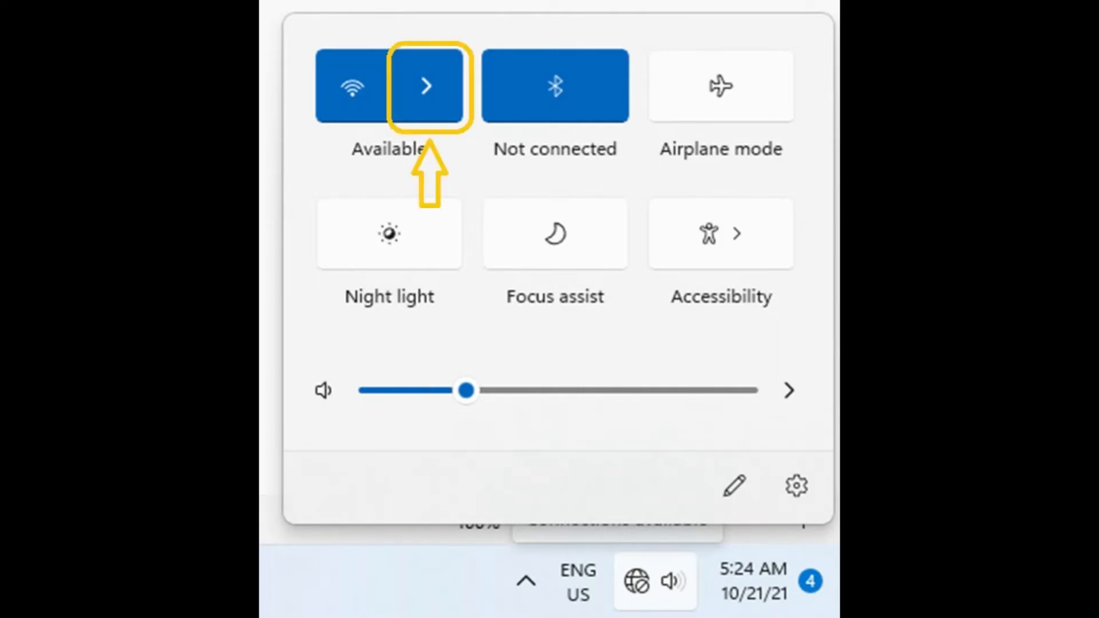
left_click(426, 87)
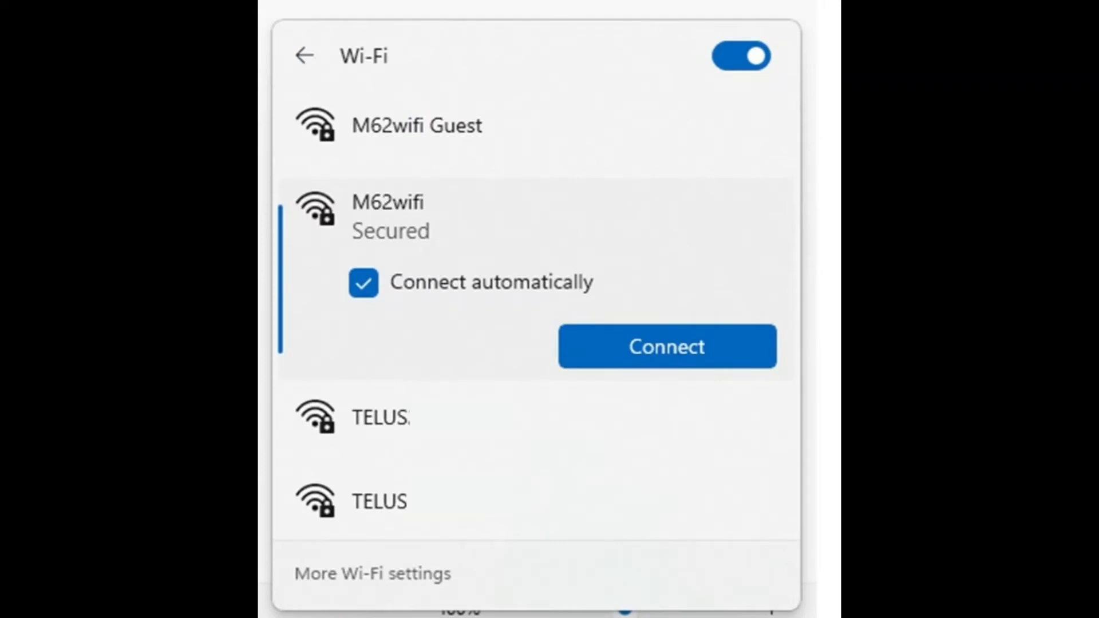
left_click(668, 346)
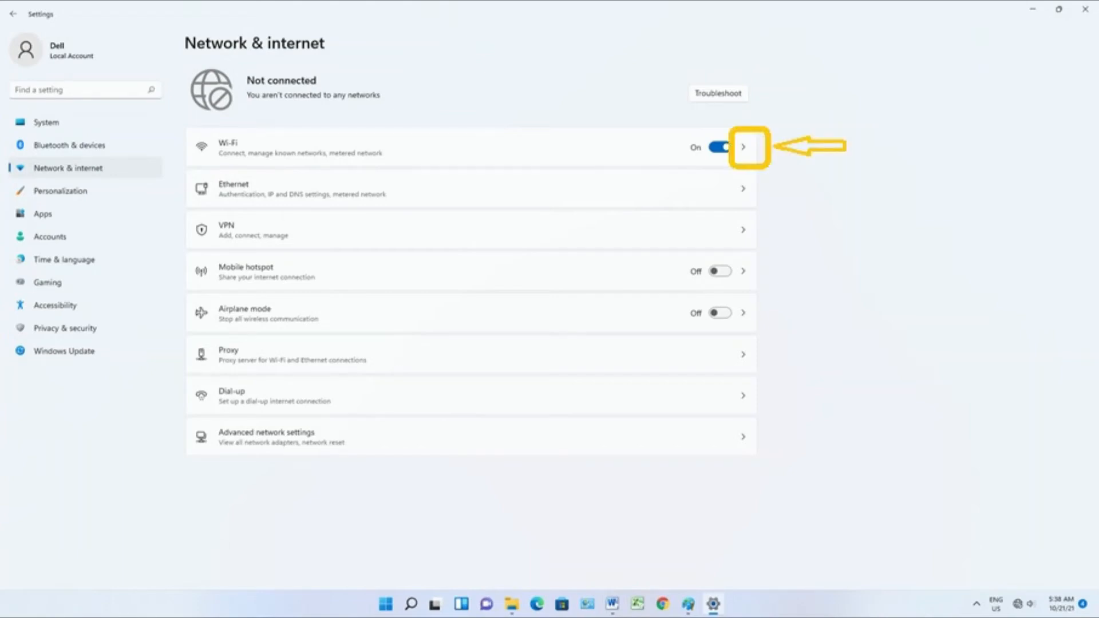
On the Settings Wi-Fi page, show available networks and select M62wifi for connection.
left_click(744, 147)
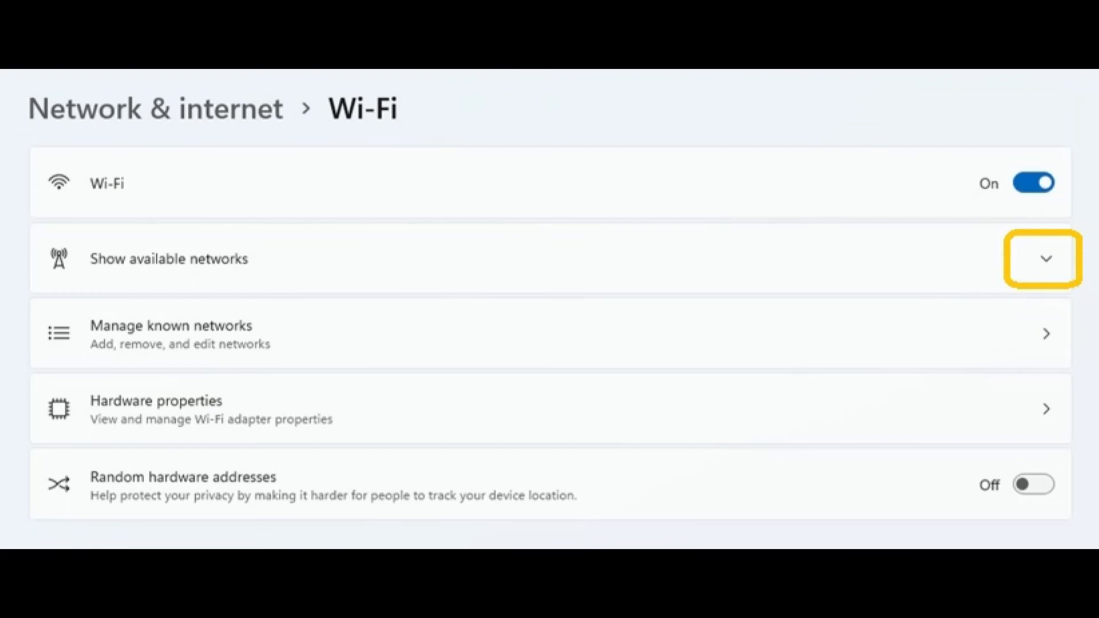
left_click(1044, 260)
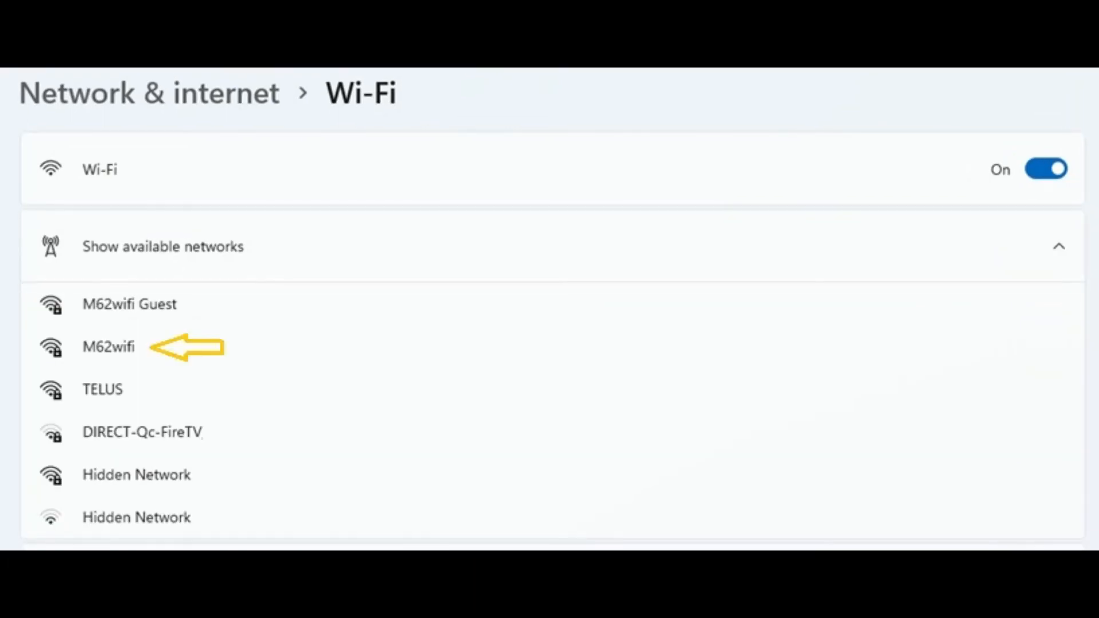
left_click(108, 347)
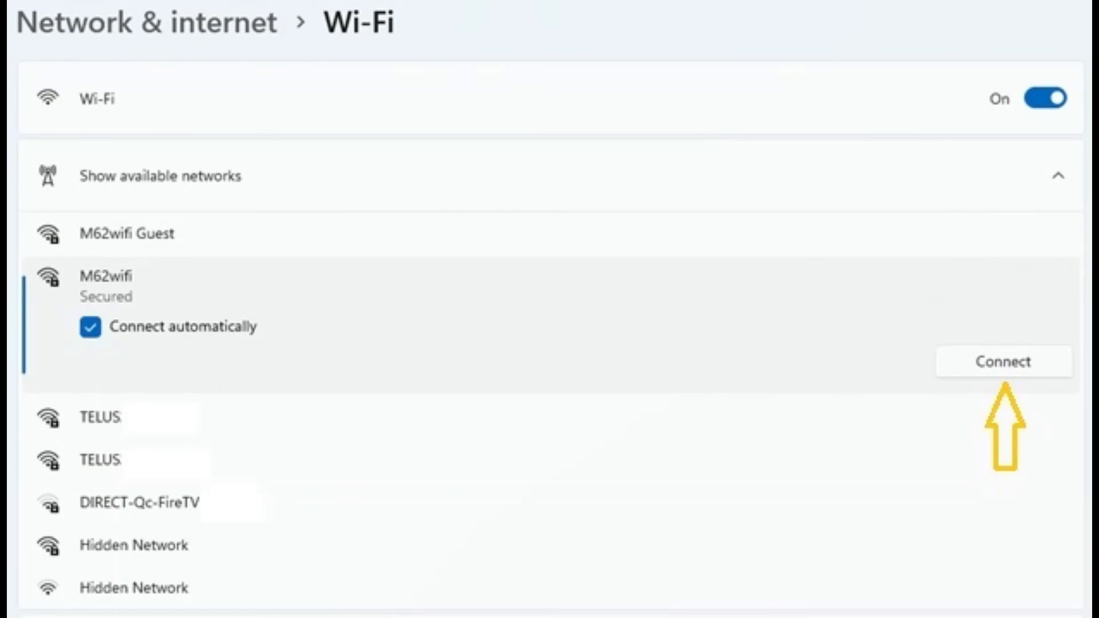